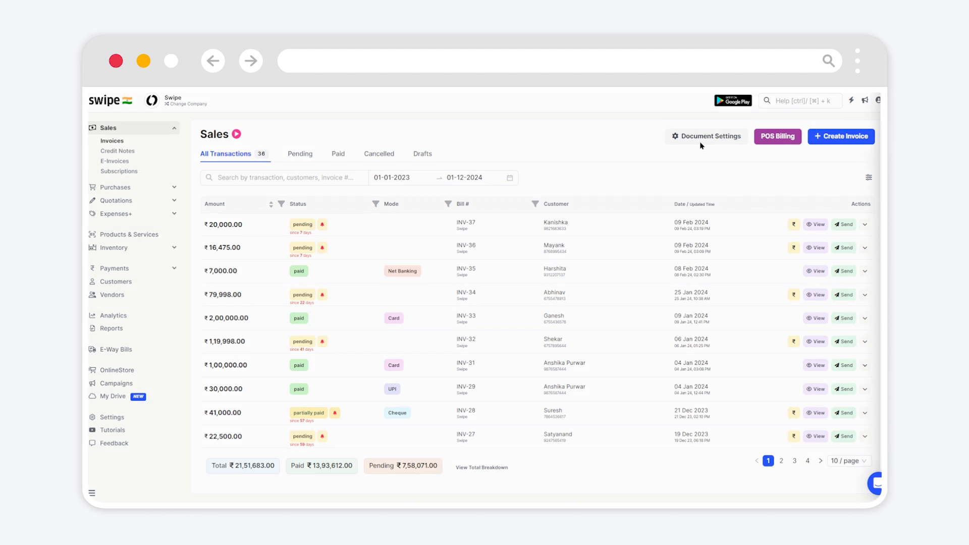
Open Document Settings and its custom fields panel for invoice items.
left_click(706, 136)
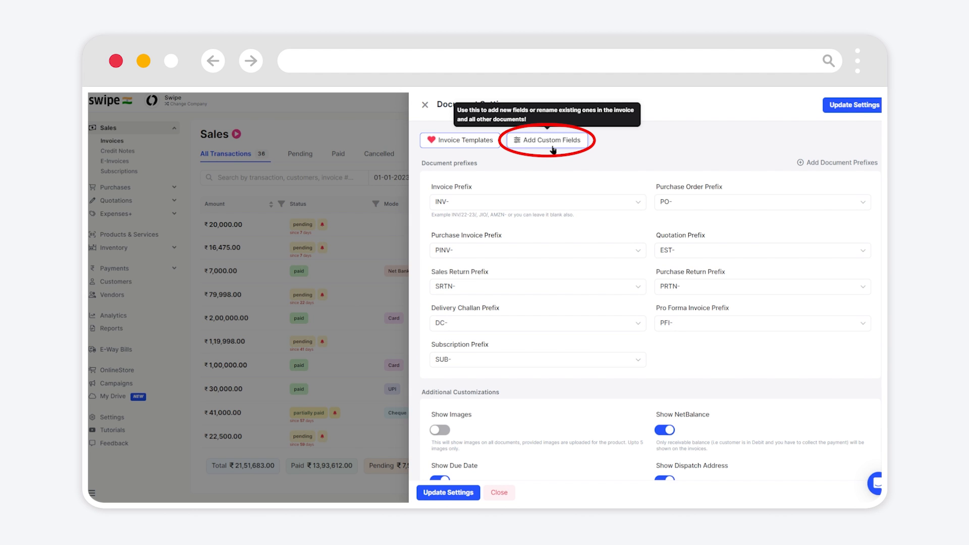
left_click(546, 139)
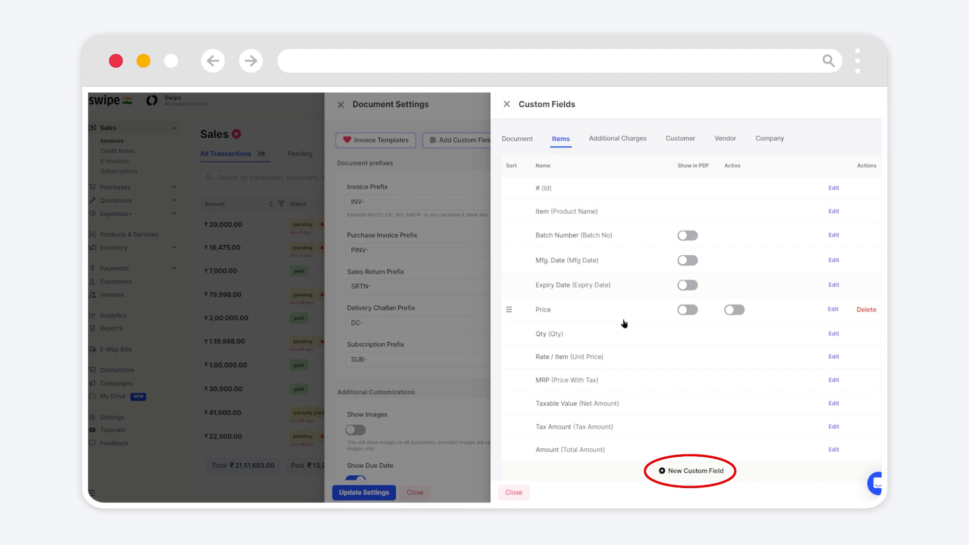
mouse_move(682, 478)
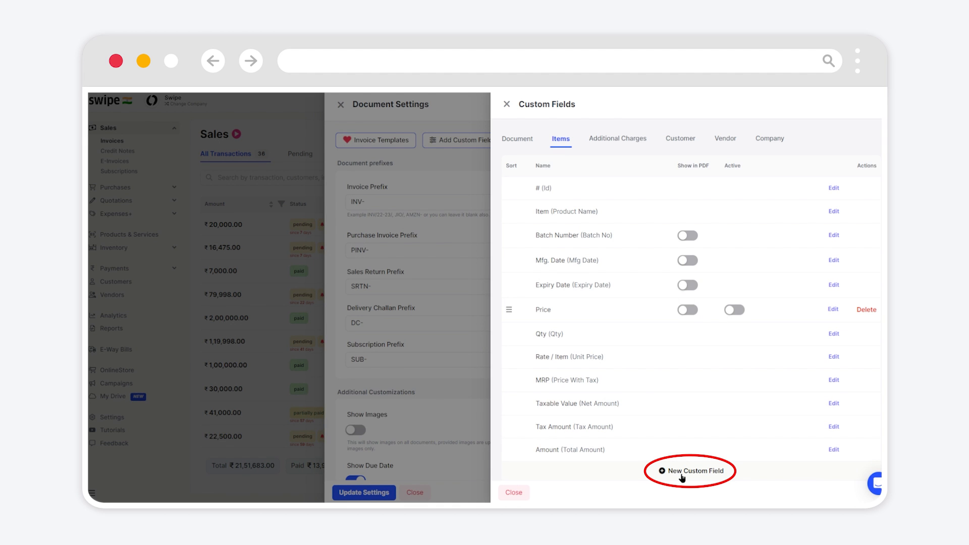
Create and save an item custom field 'MRP' of type Number.
left_click(690, 471)
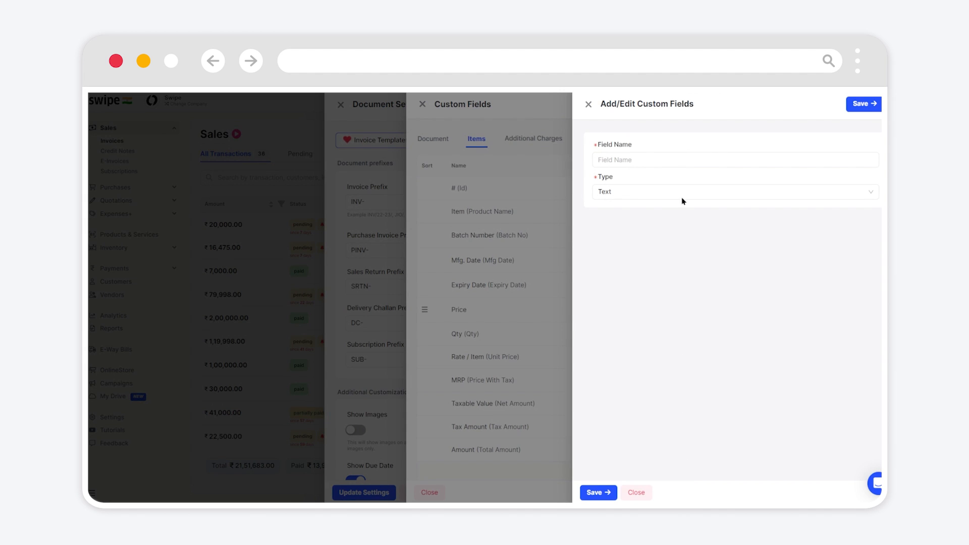
left_click(735, 159)
type("MRP")
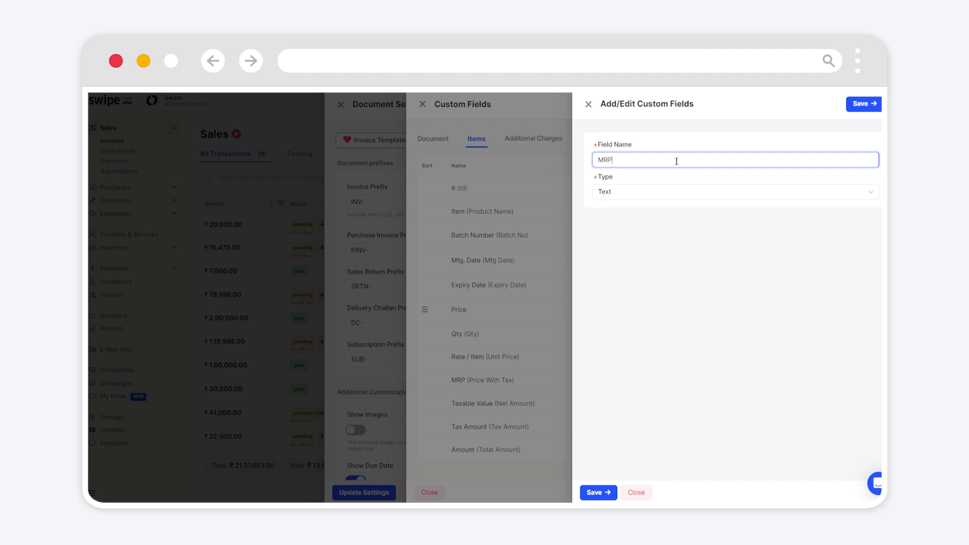
left_click(734, 192)
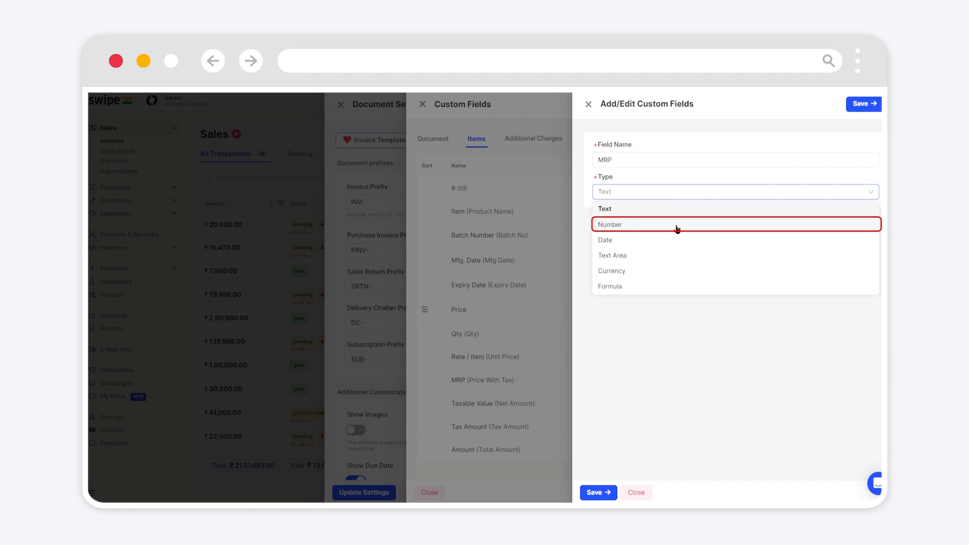
mouse_move(676, 229)
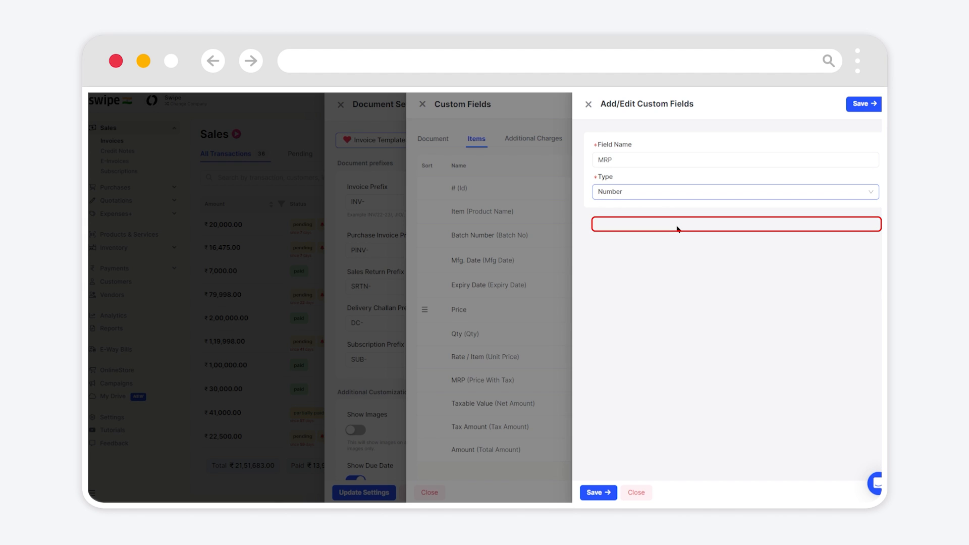
left_click(863, 103)
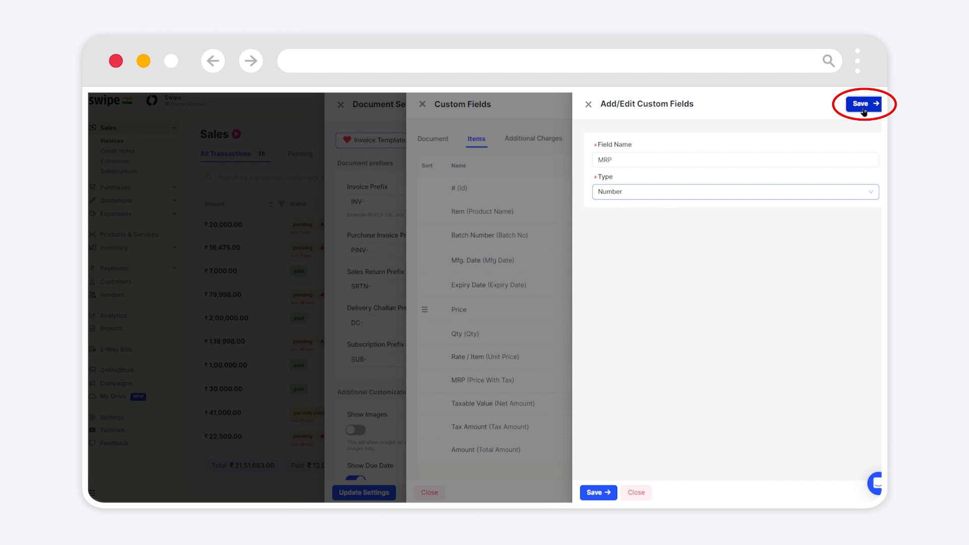
left_click(862, 104)
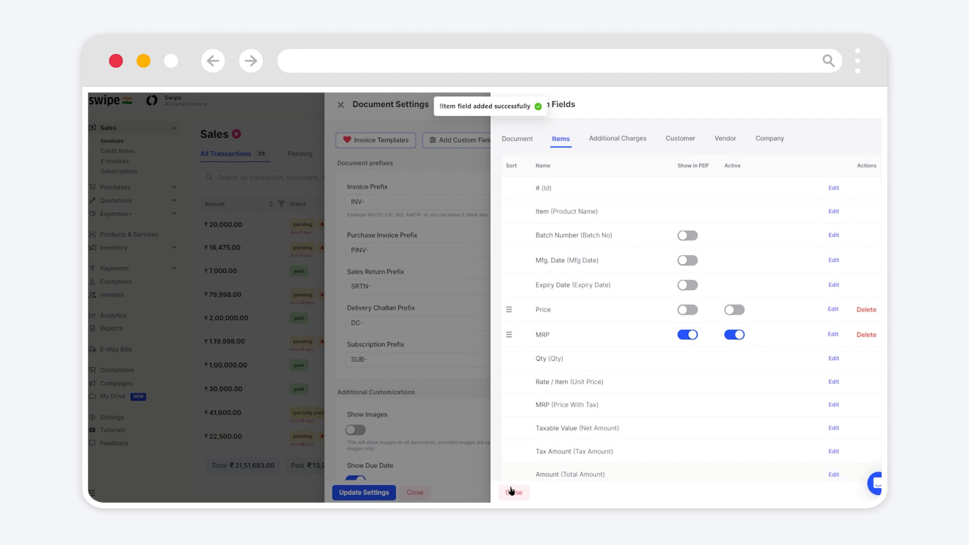
Close the custom fields panel and save the updated document settings.
left_click(513, 492)
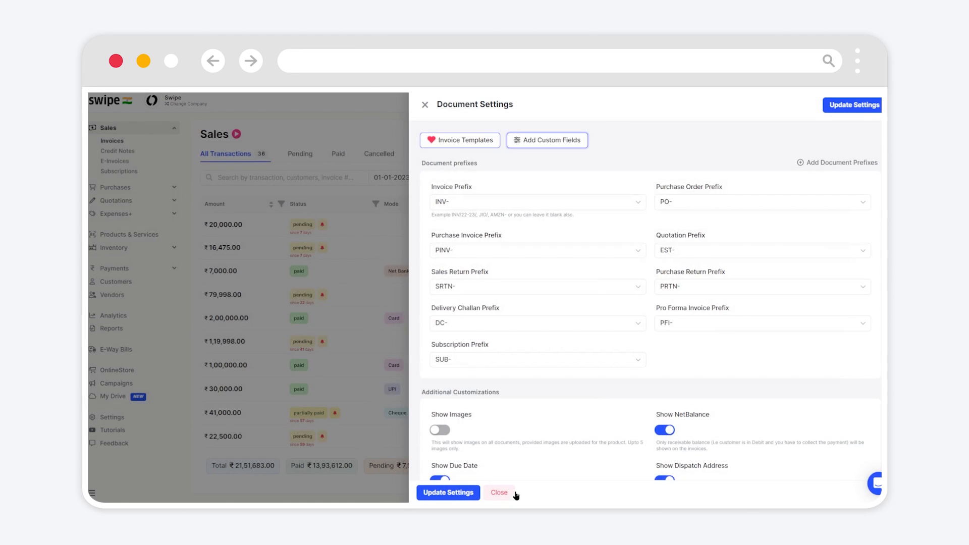
left_click(852, 105)
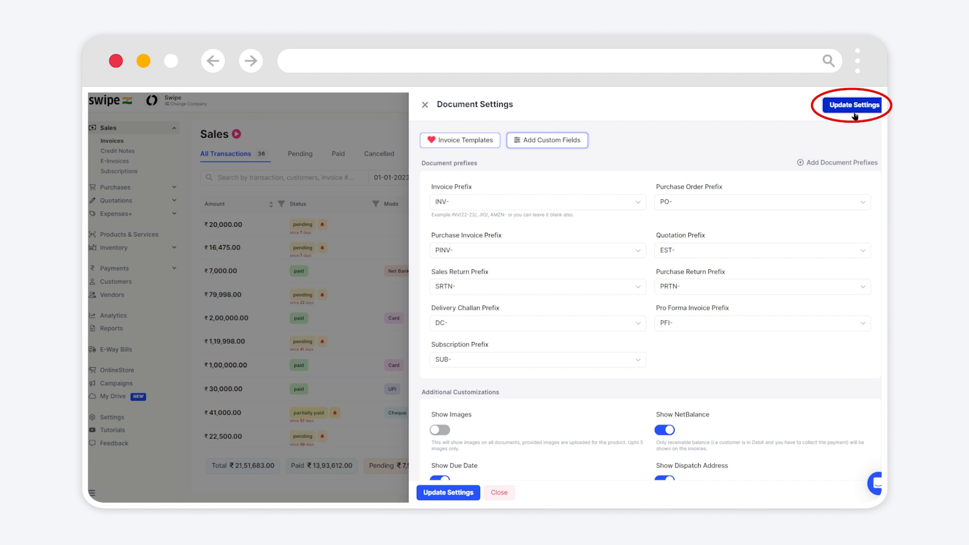
left_click(854, 105)
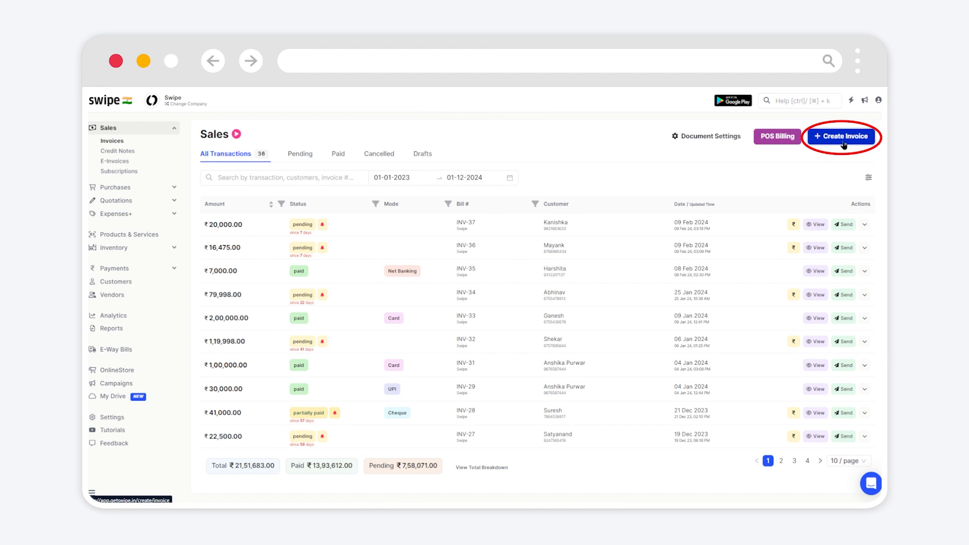
Start a new invoice with Kanishka as the customer.
left_click(840, 135)
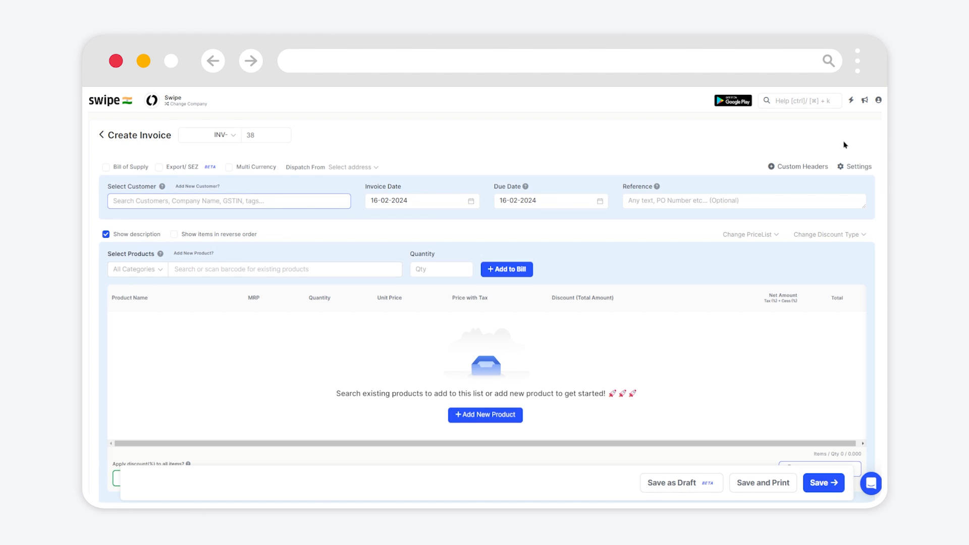
left_click(228, 201)
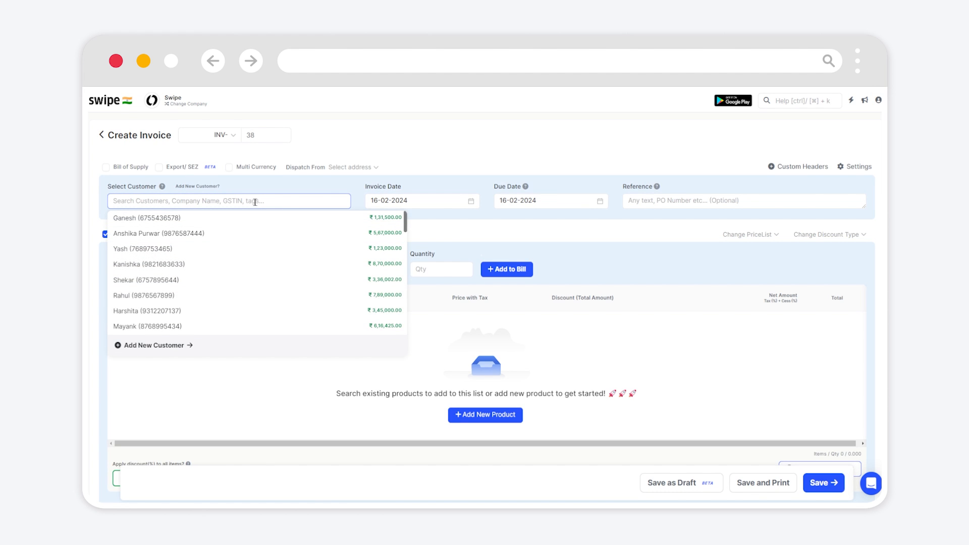
left_click(151, 264)
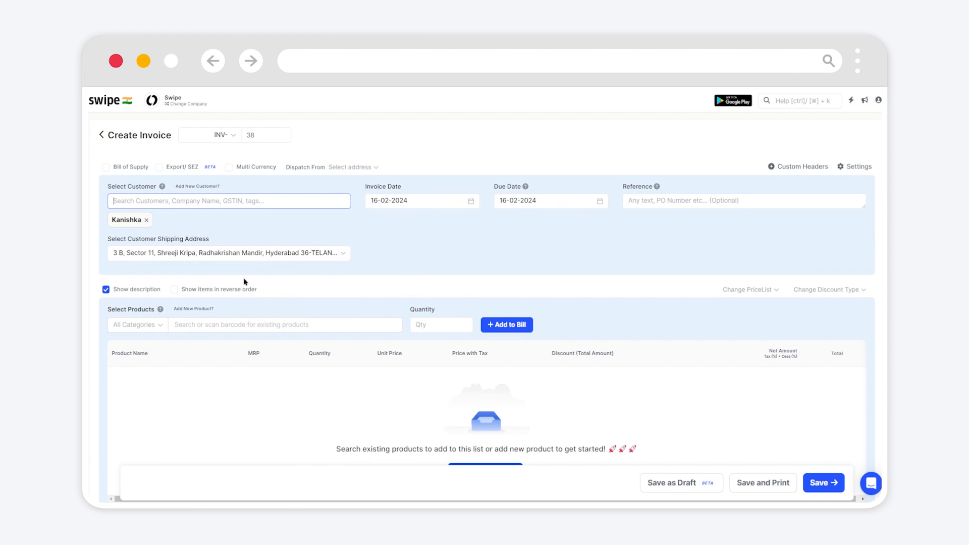
Add 3 of the Nike Joy Ride product to the bill.
left_click(284, 325)
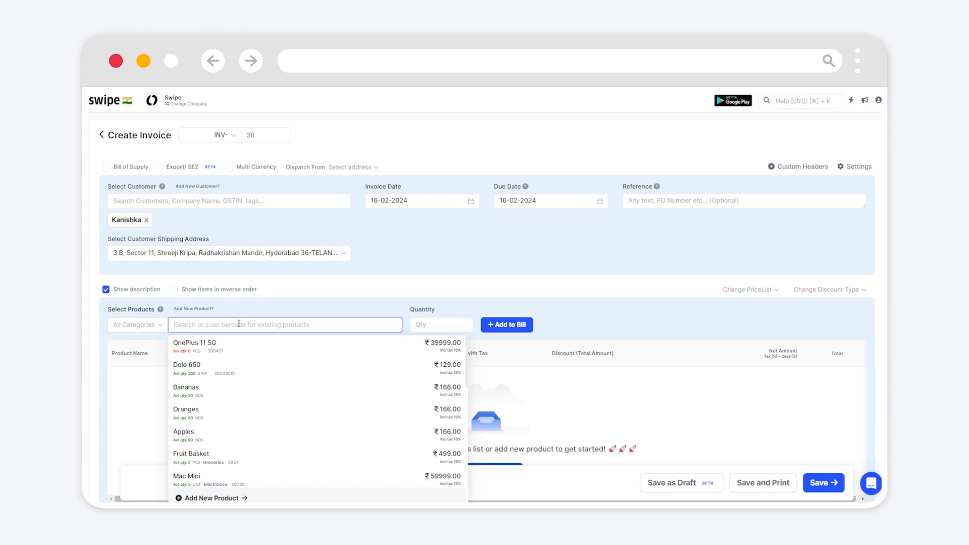
type("Nike")
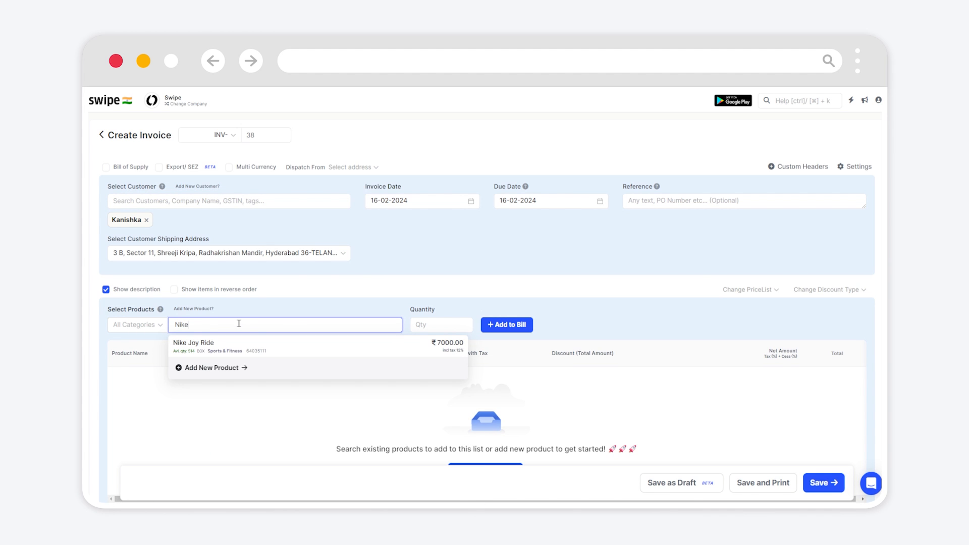
left_click(193, 346)
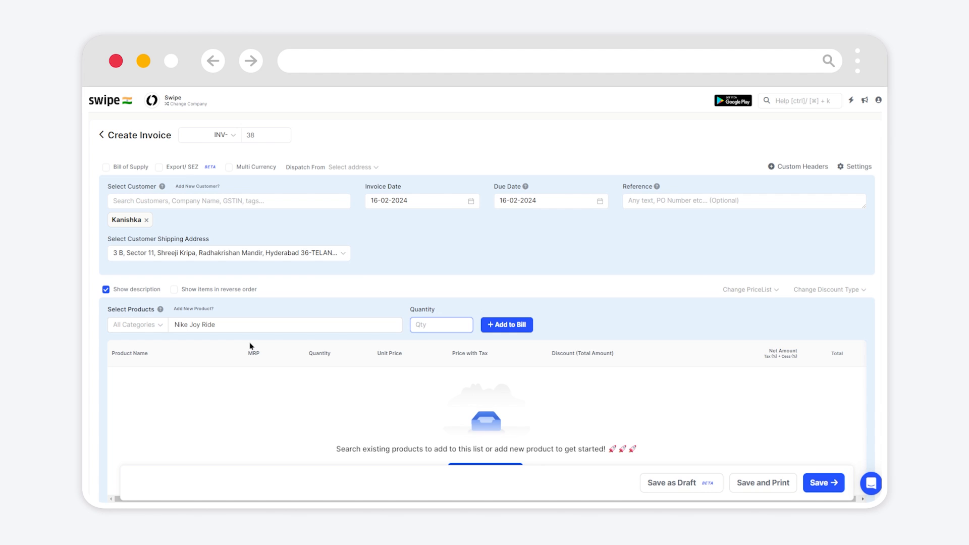
type("3")
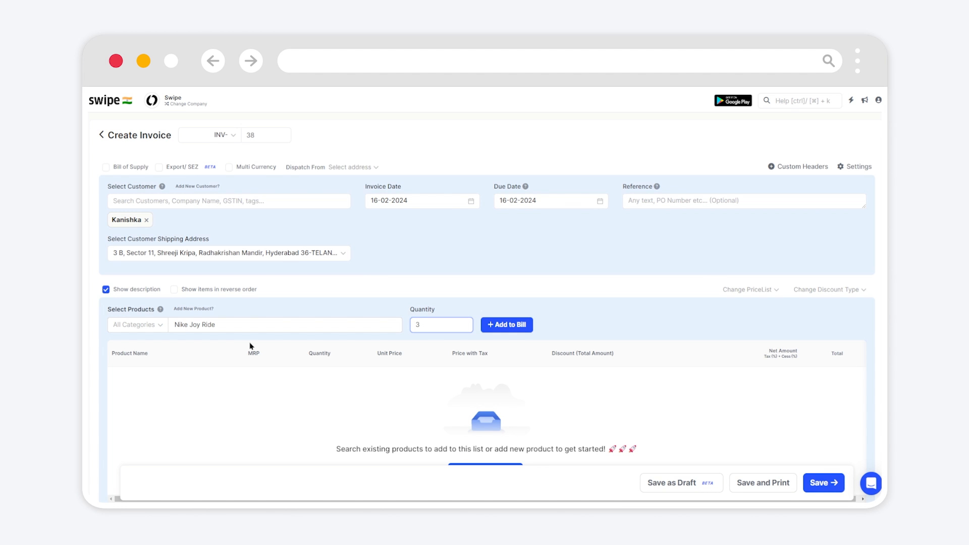
left_click(506, 325)
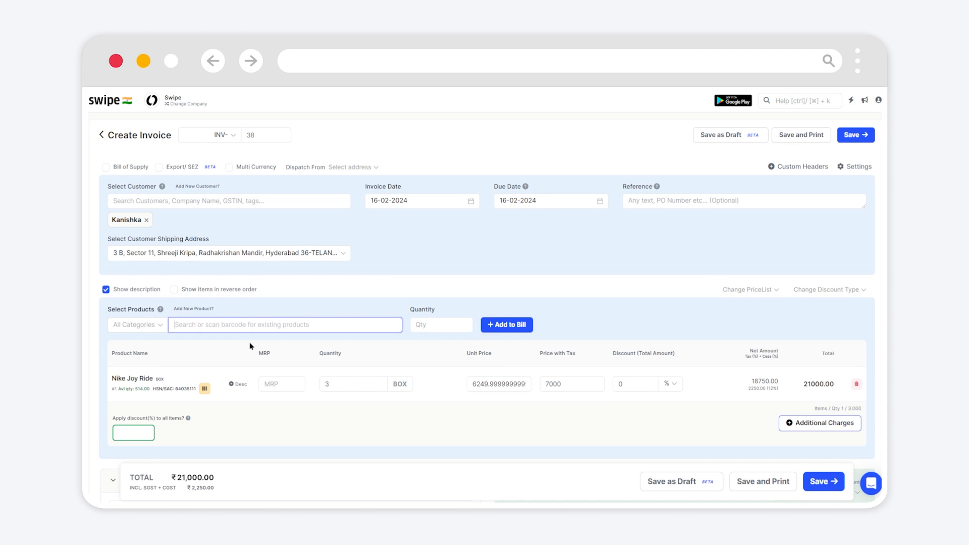
Fill the Nike Joy Ride row's MRP field with 21000.
left_click(282, 383)
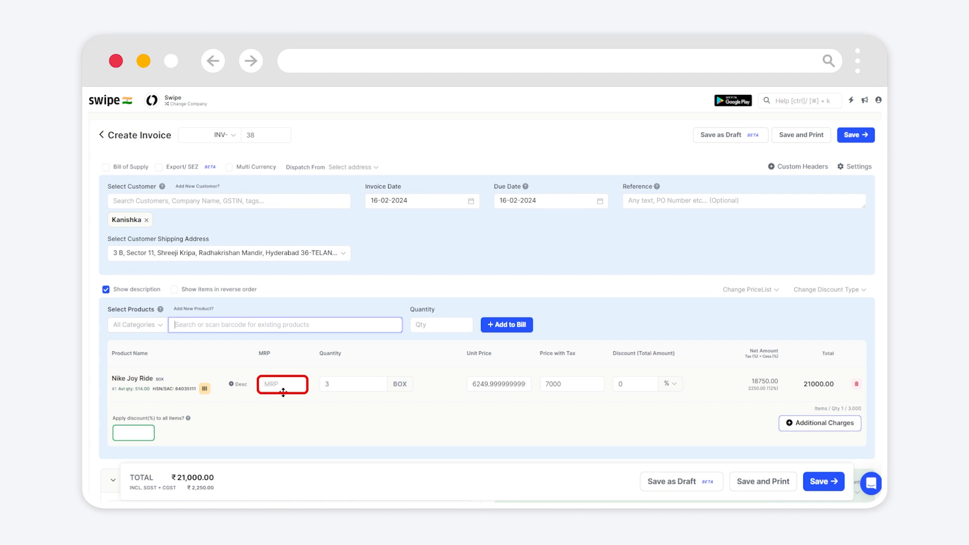
left_click(283, 383)
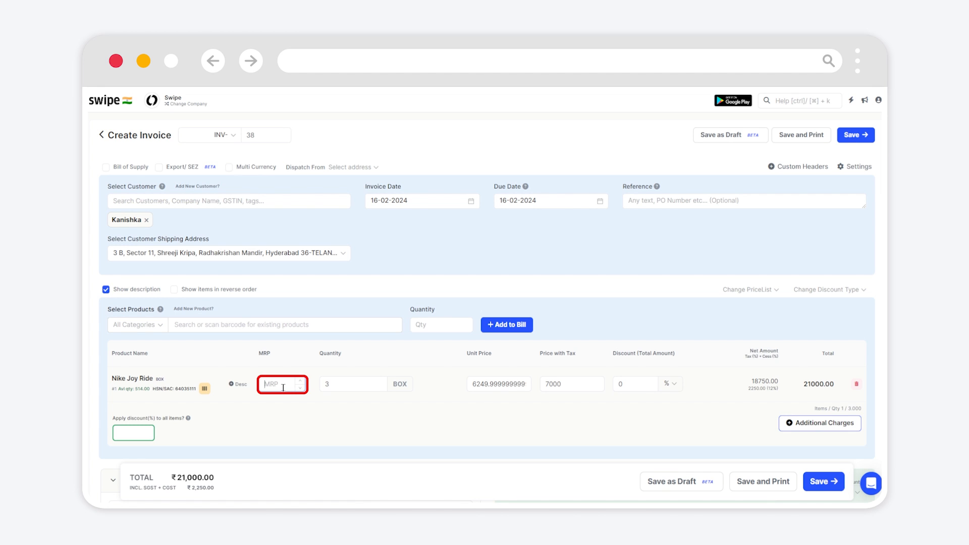
type("21000")
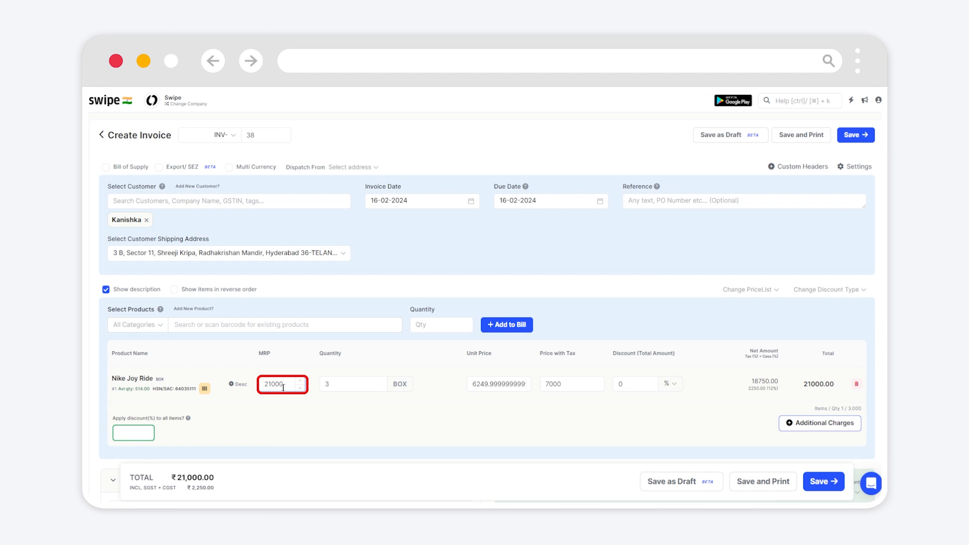
left_click(281, 383)
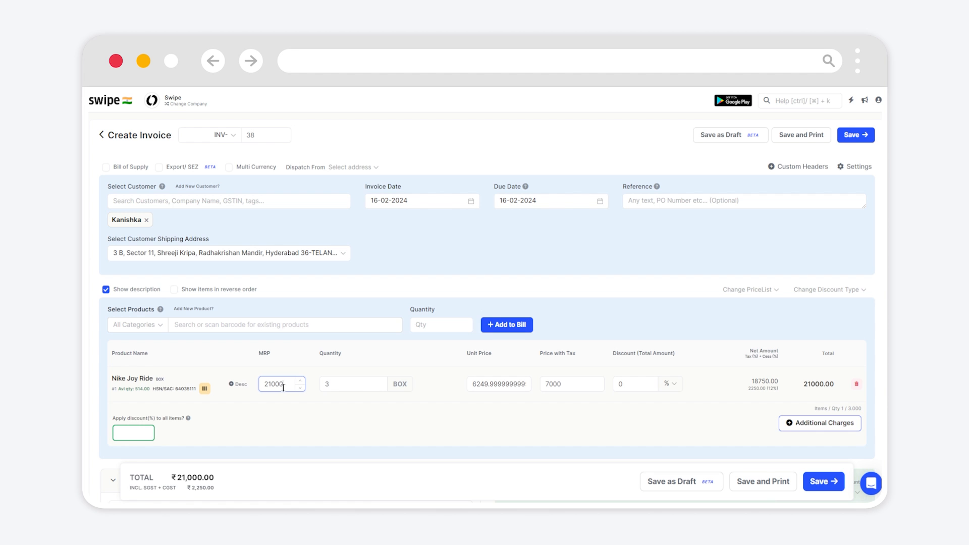
Save invoice INV-38 for Kanishka from the bottom of the form.
scroll("down", 3)
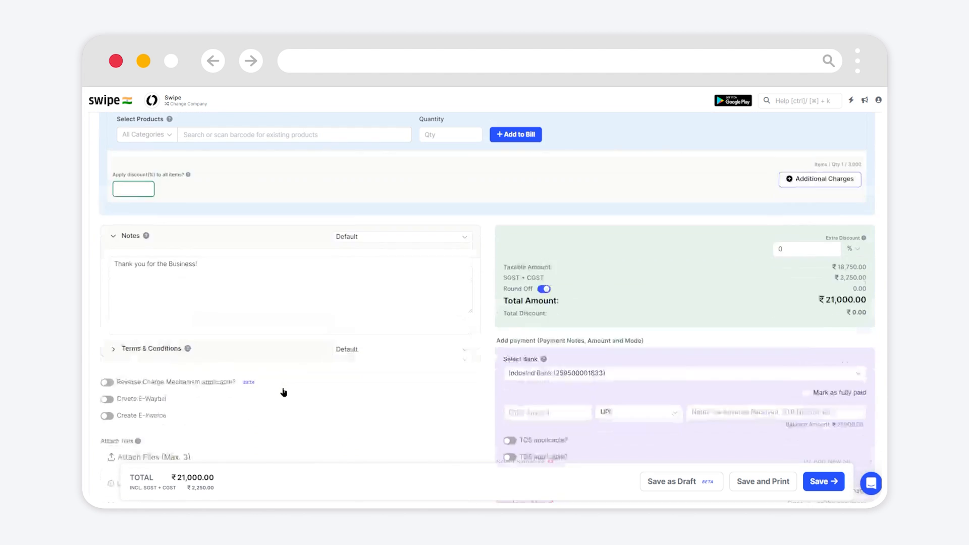
scroll("down", 3)
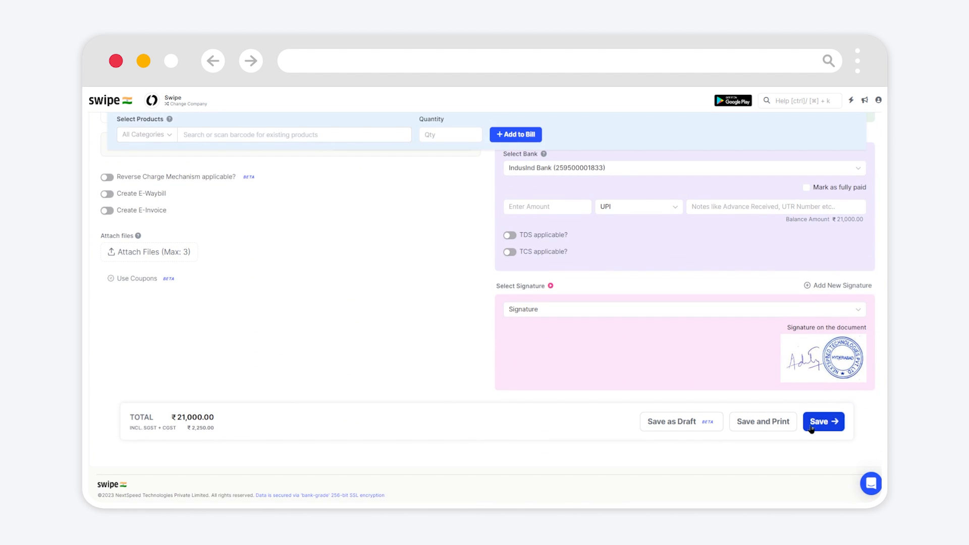
left_click(823, 422)
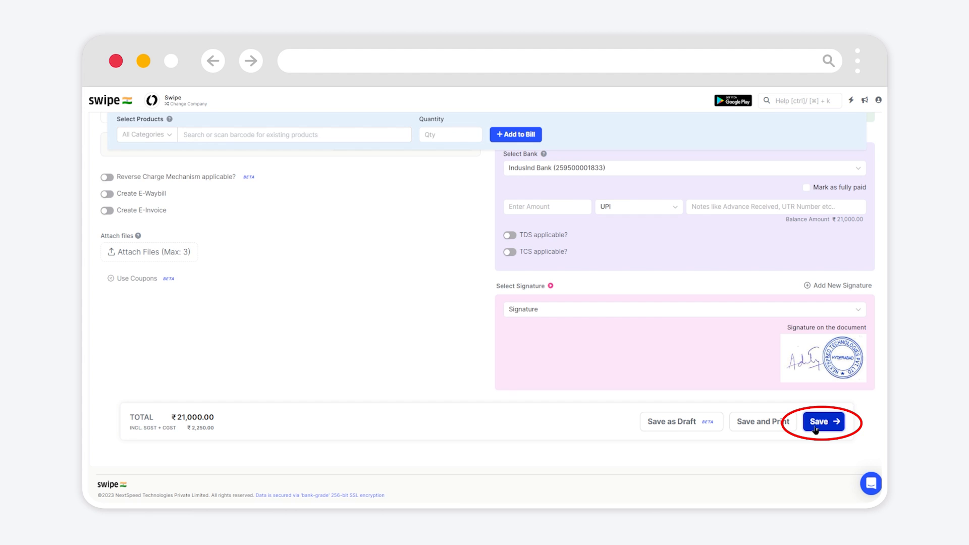
left_click(823, 421)
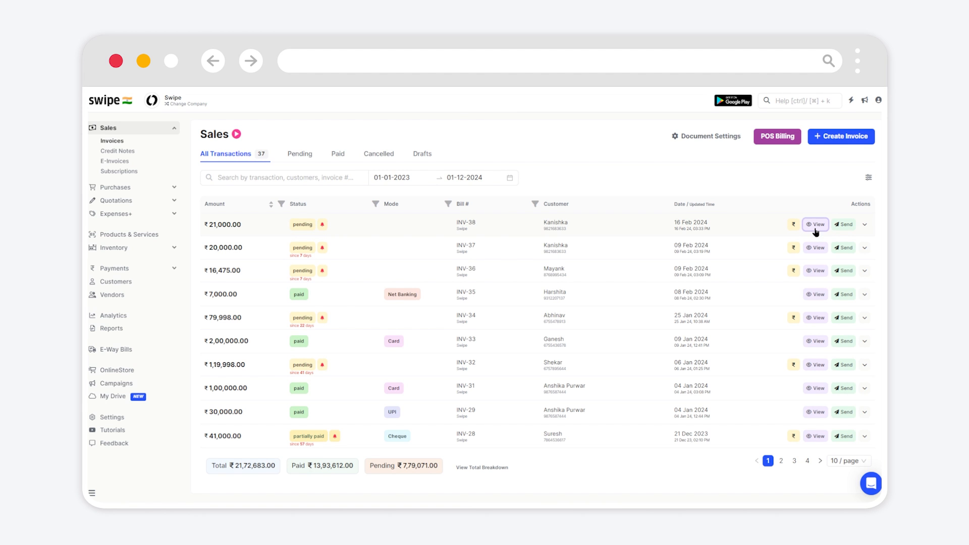
left_click(815, 223)
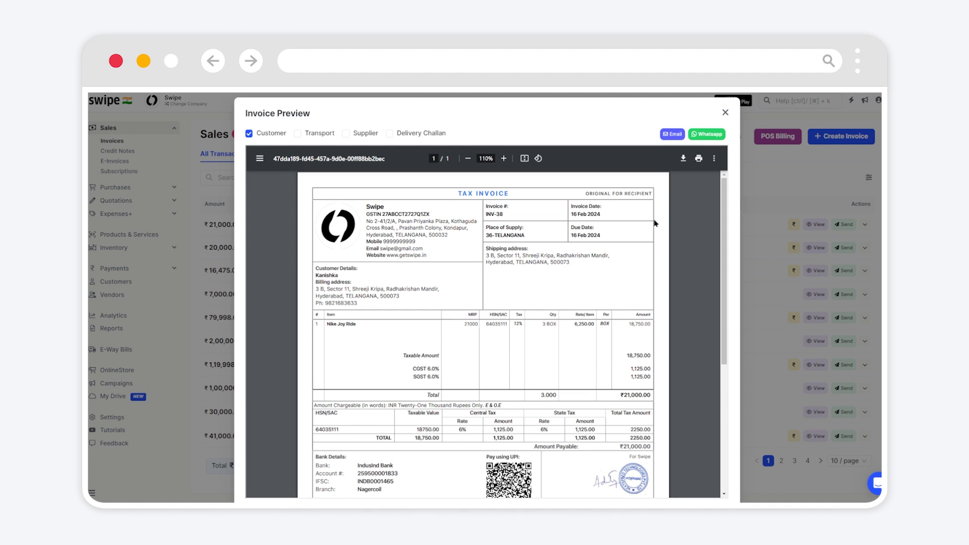
left_click(724, 113)
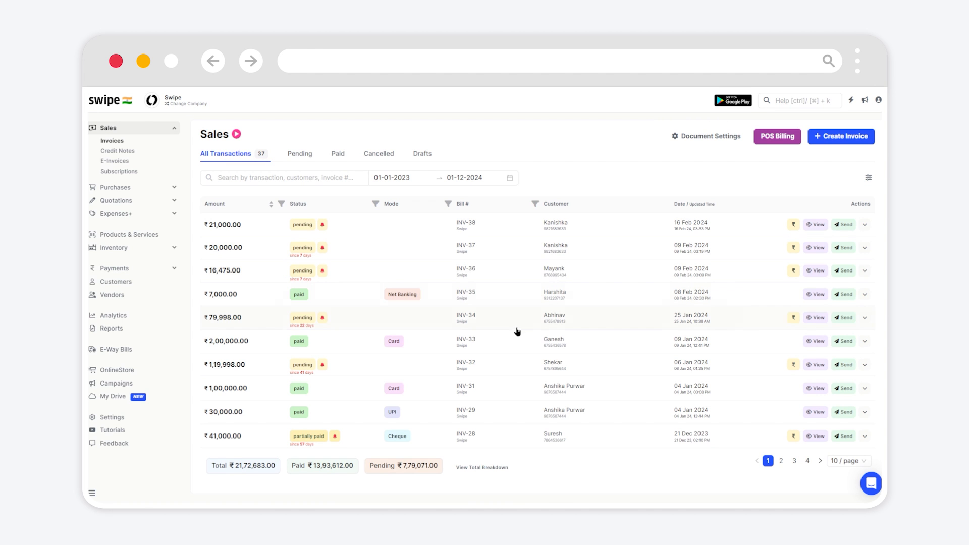